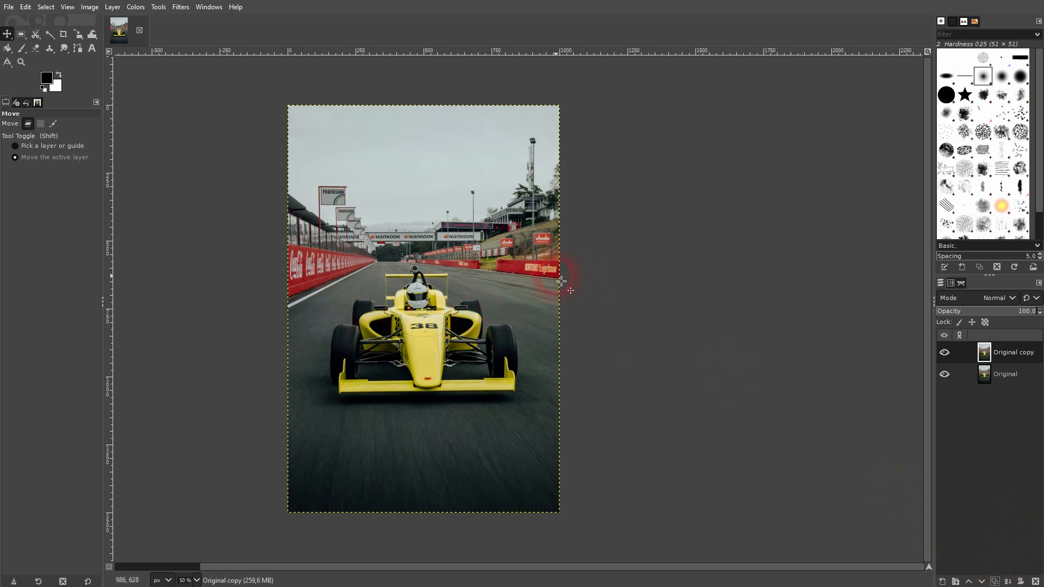
Search GIMP's program actions for 'motion' to list the motion blur filters
click(208, 7)
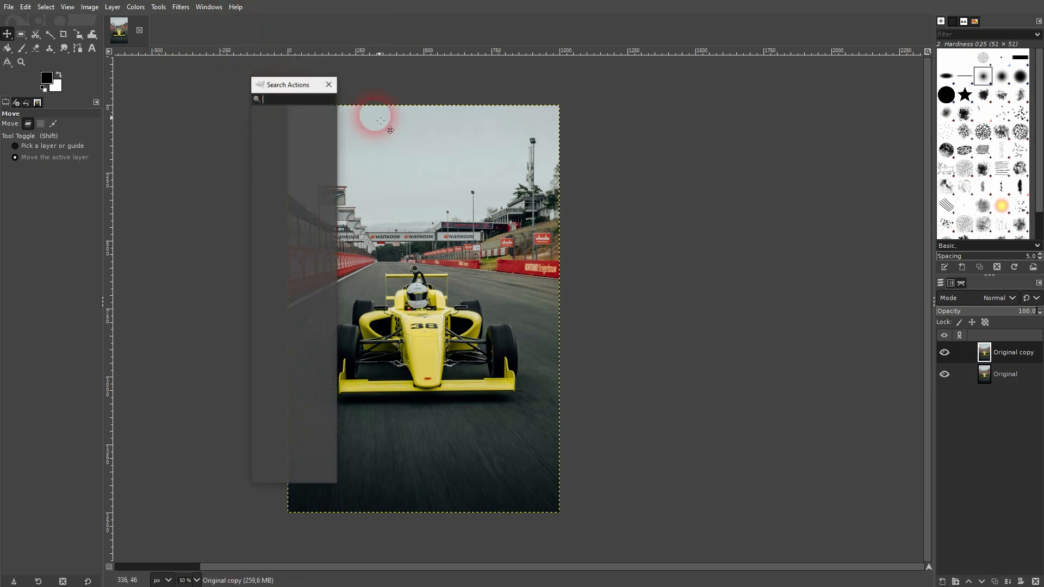
text(motion)
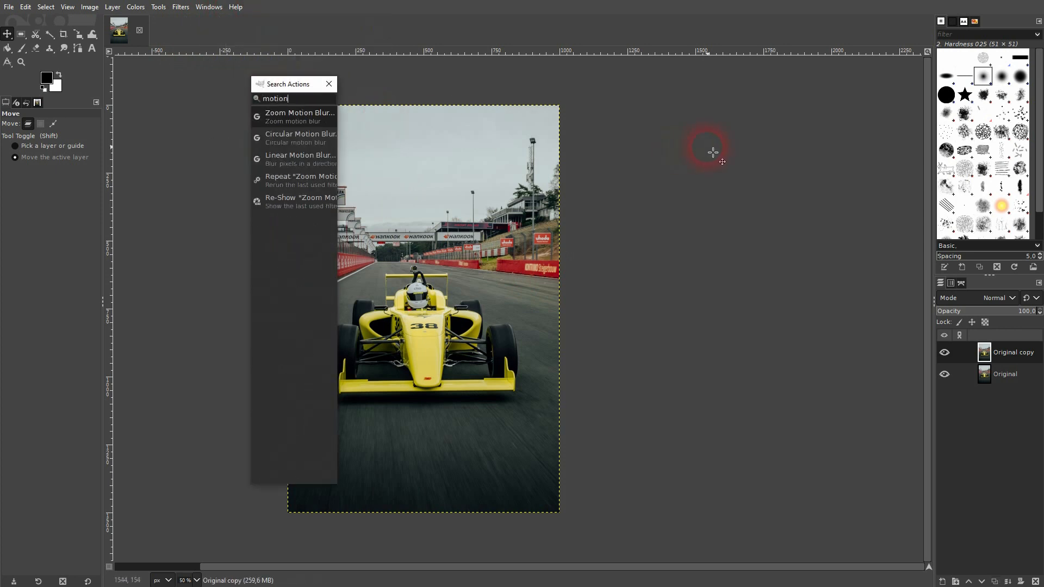
mouse_move(292, 117)
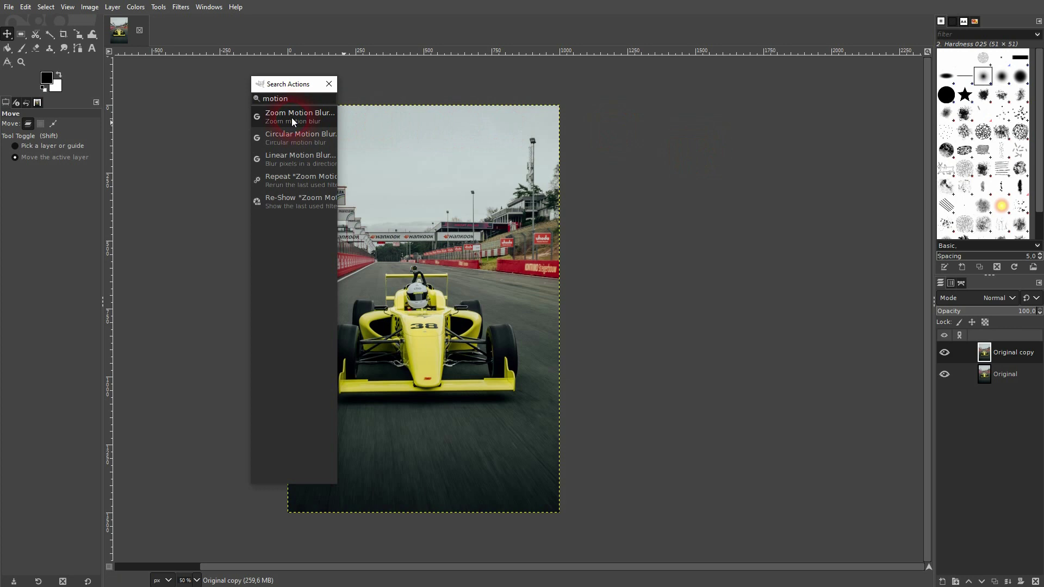
Preview a Zoom Motion Blur with its centre placed and adjusted on the car
click(300, 112)
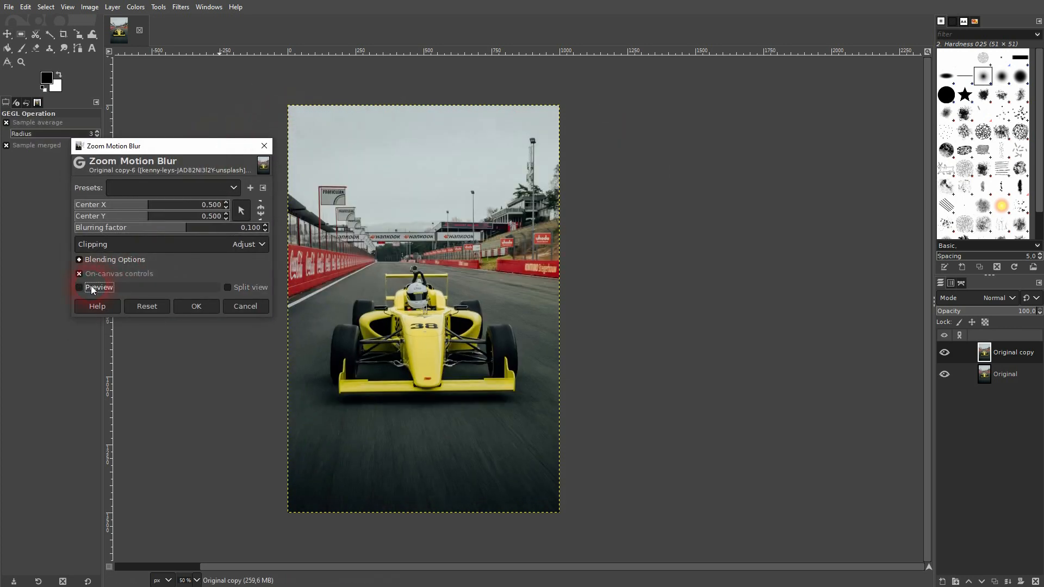
click(78, 287)
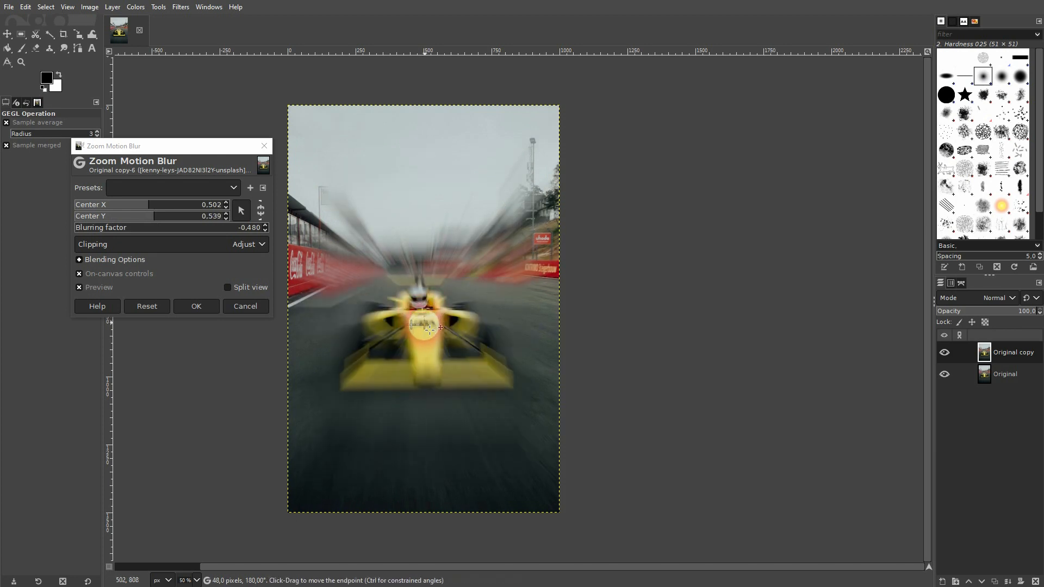
click(143, 210)
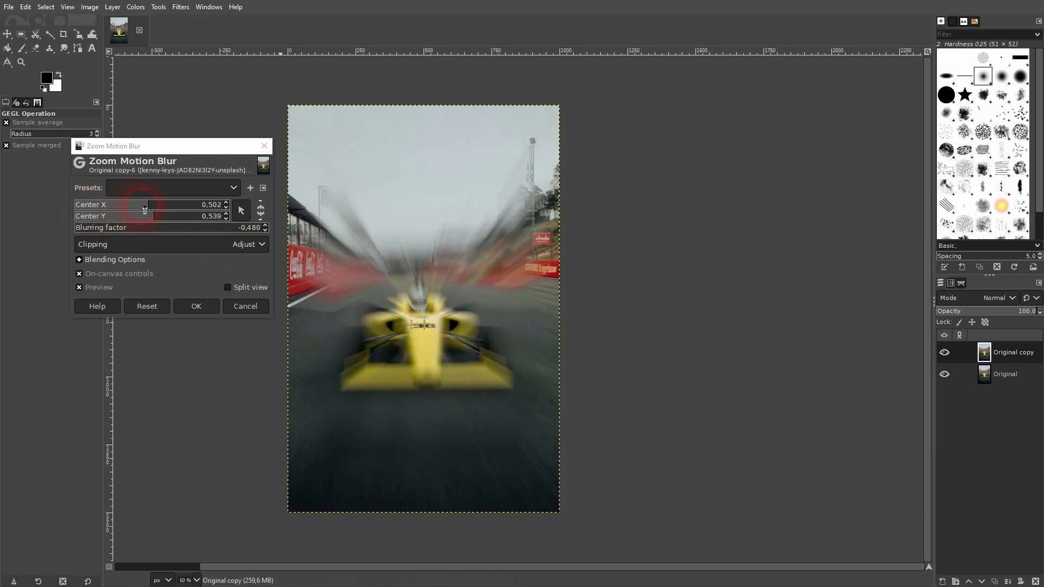
drag(145, 205, 148, 205)
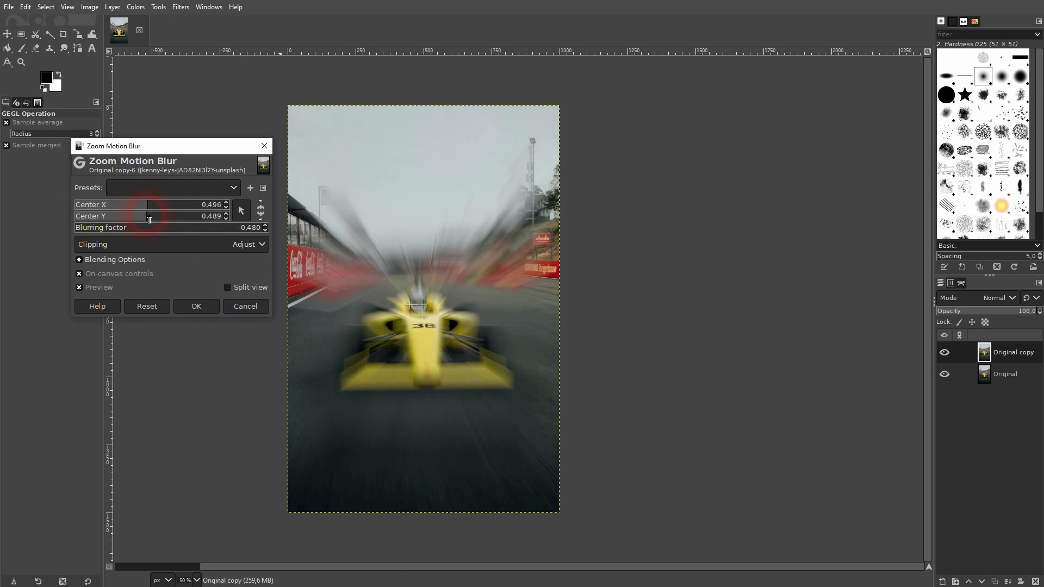
drag(149, 215, 156, 220)
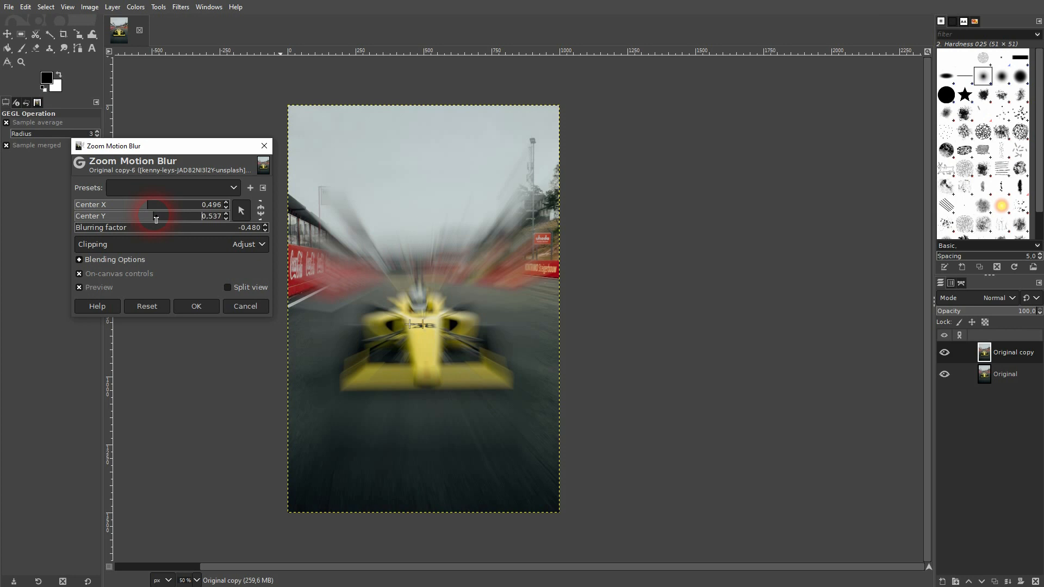
drag(155, 216, 172, 216)
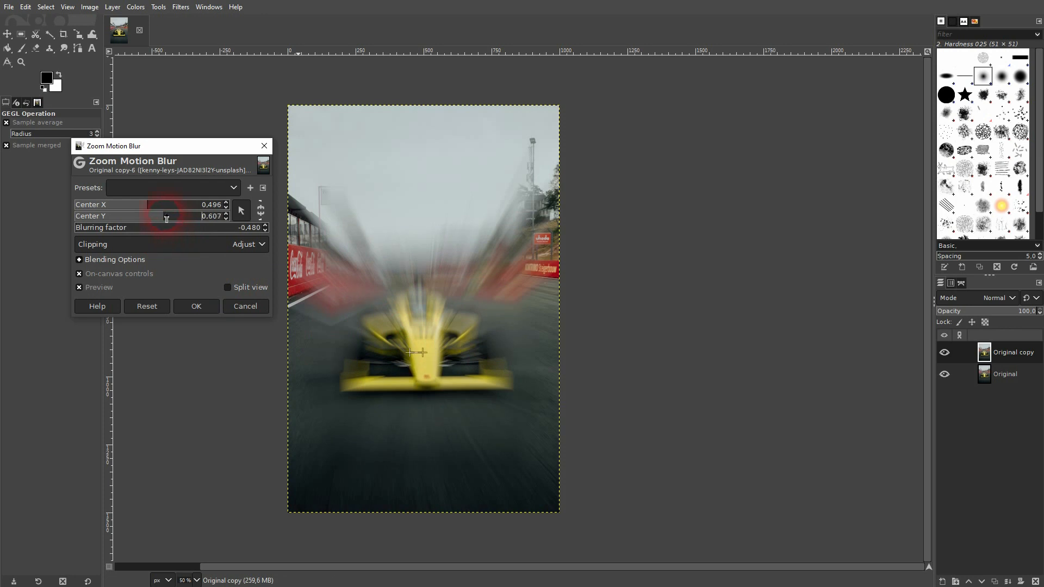
drag(166, 215, 160, 216)
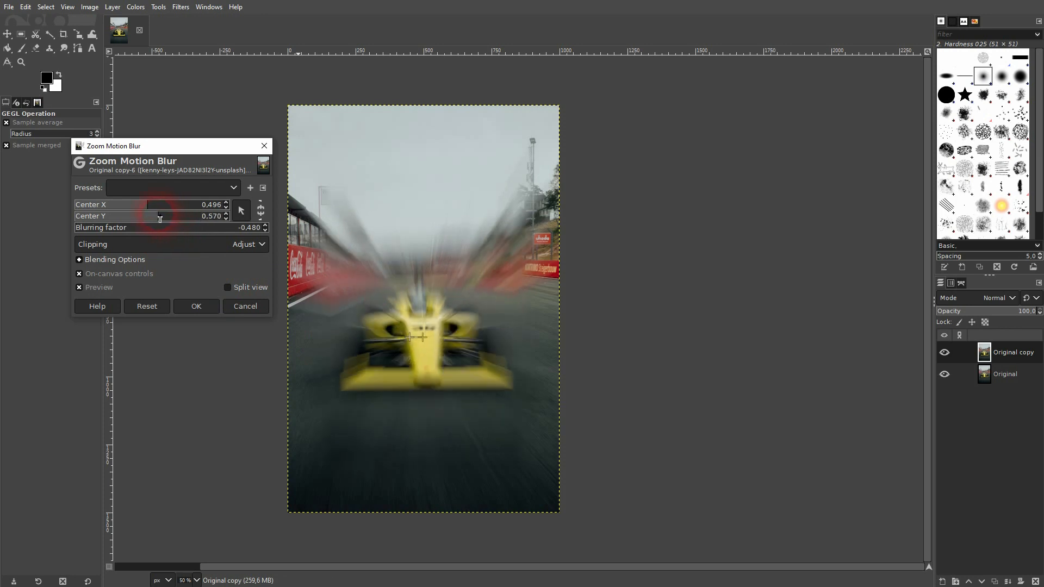
drag(166, 215, 156, 216)
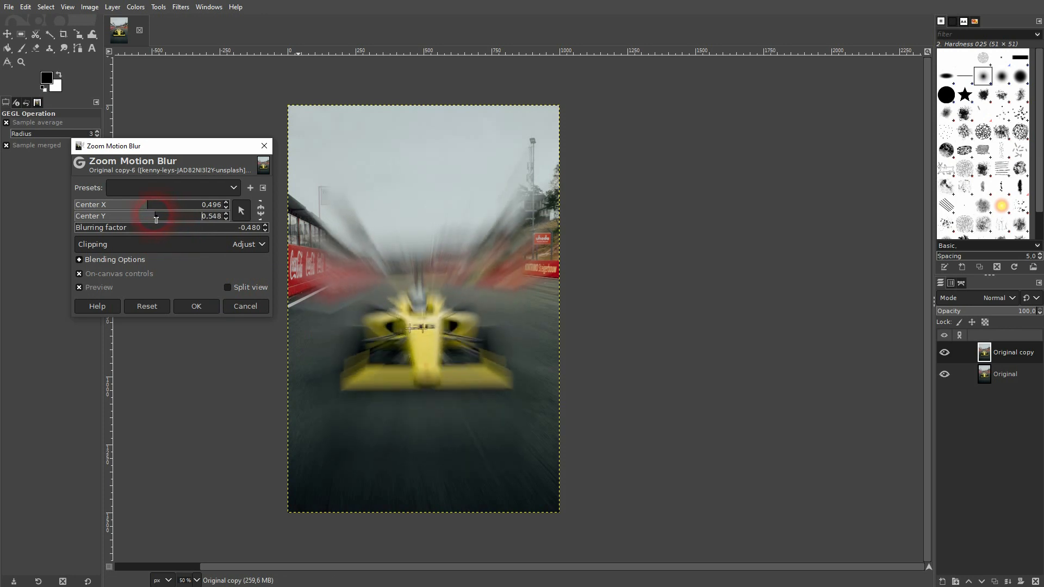
Lower the zoom blur factor to about 0.112 and apply the filter
drag(160, 227, 127, 227)
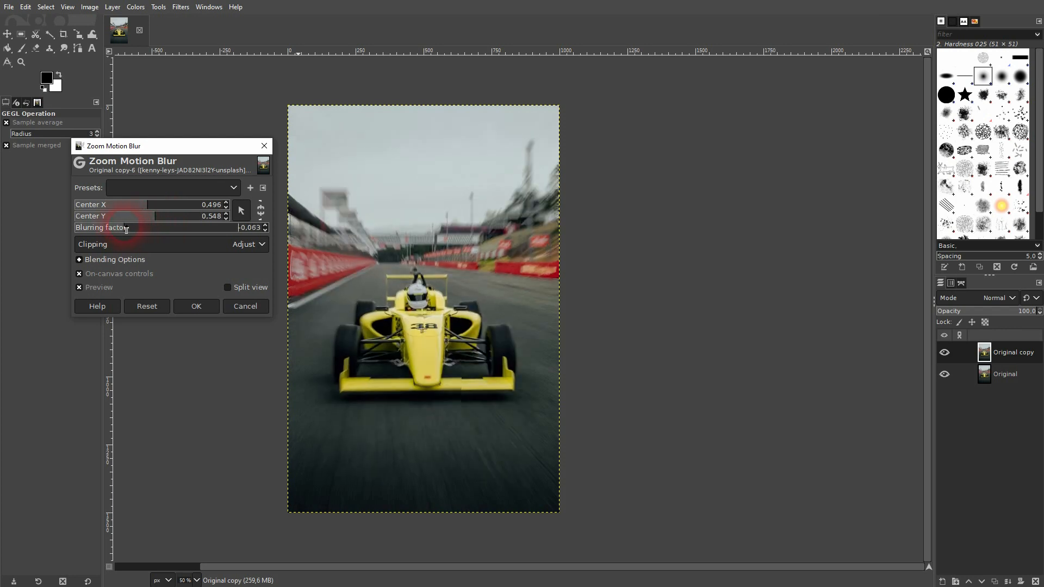
drag(173, 227, 100, 227)
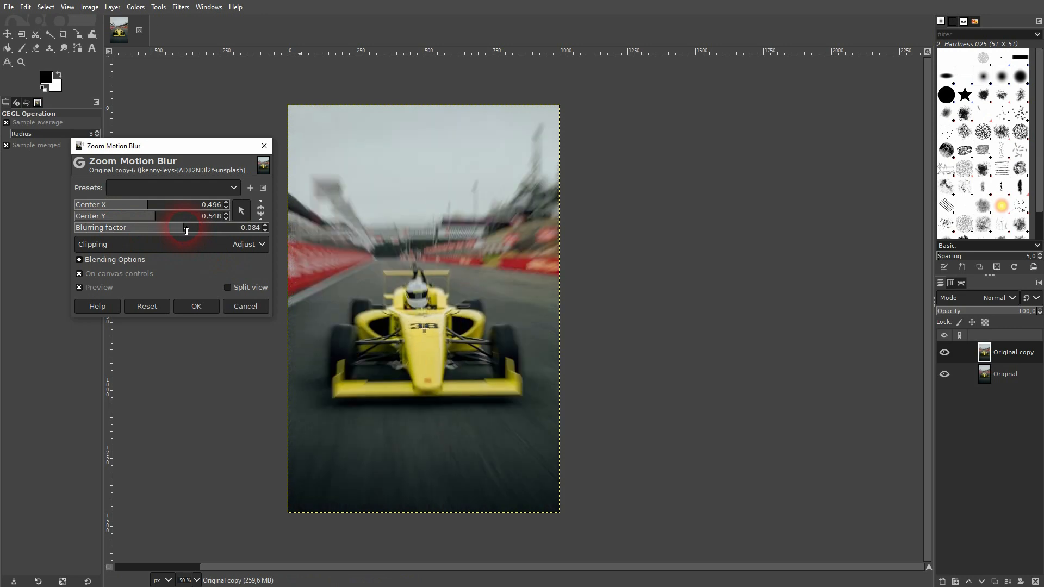
drag(187, 227, 253, 227)
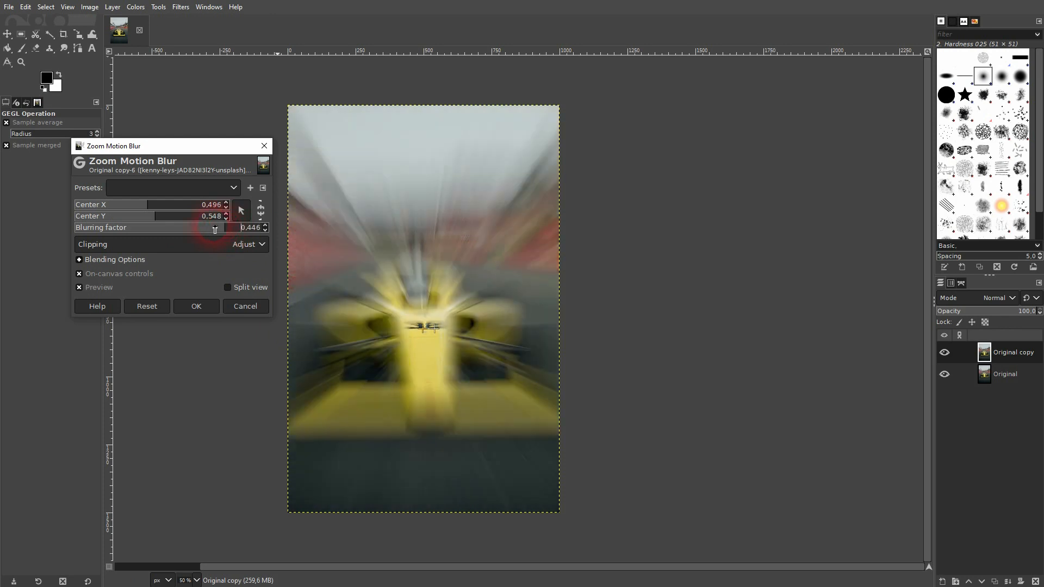
drag(215, 228, 189, 228)
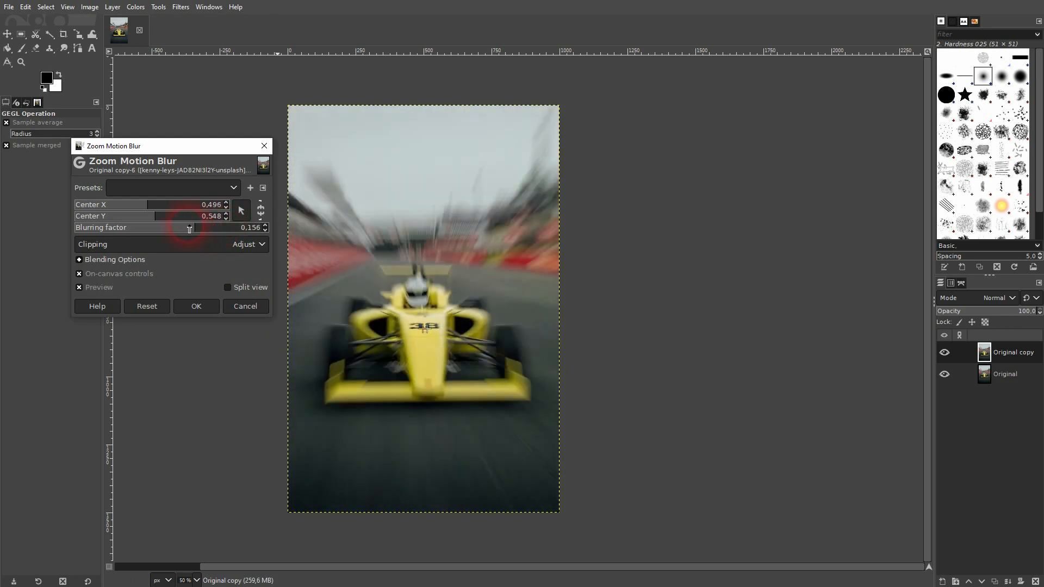
drag(199, 227, 166, 228)
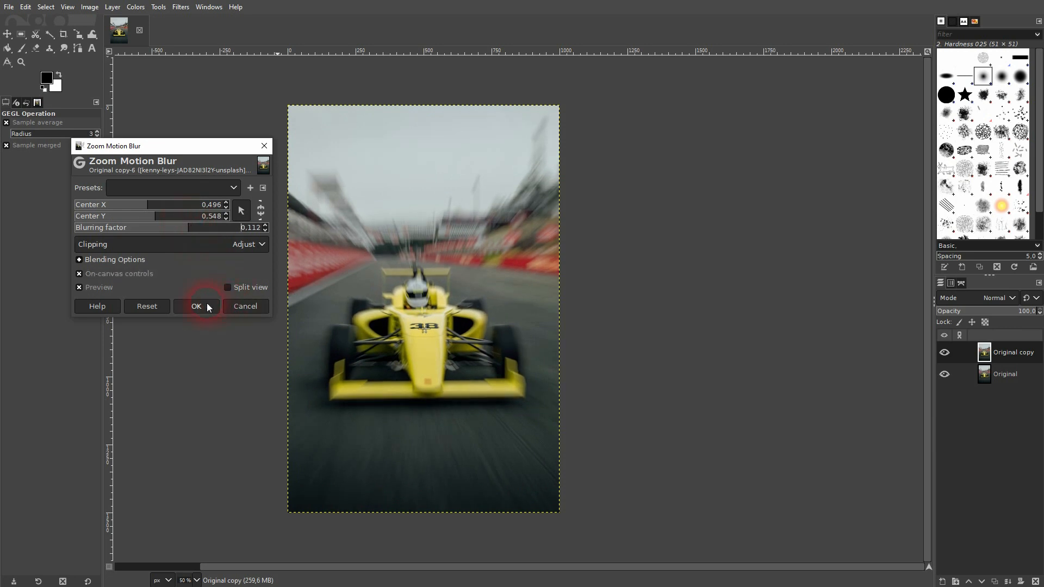
click(196, 306)
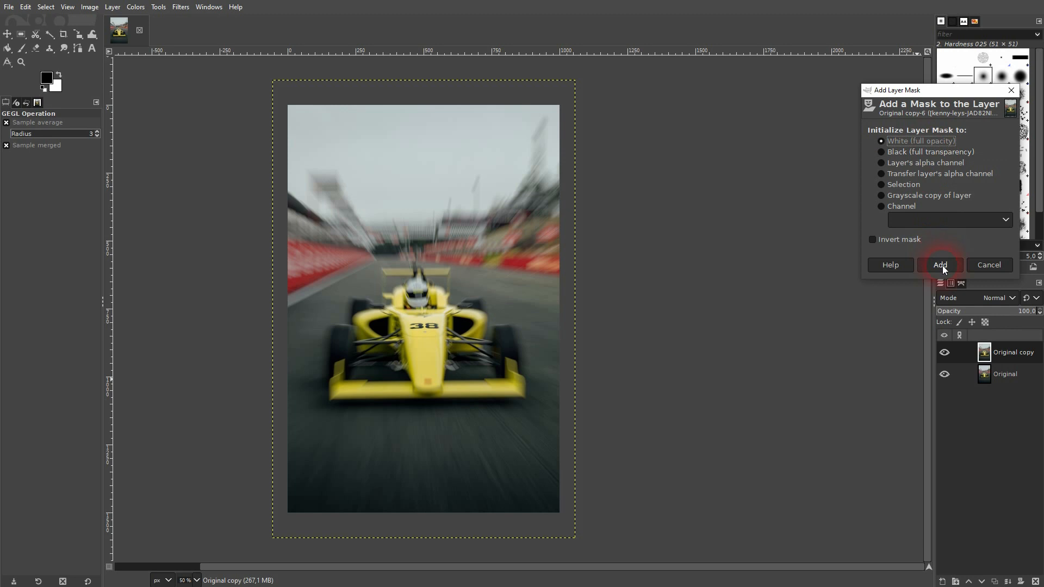
Add a white full-opacity layer mask, then select the Paintbrush with black as foreground
click(940, 264)
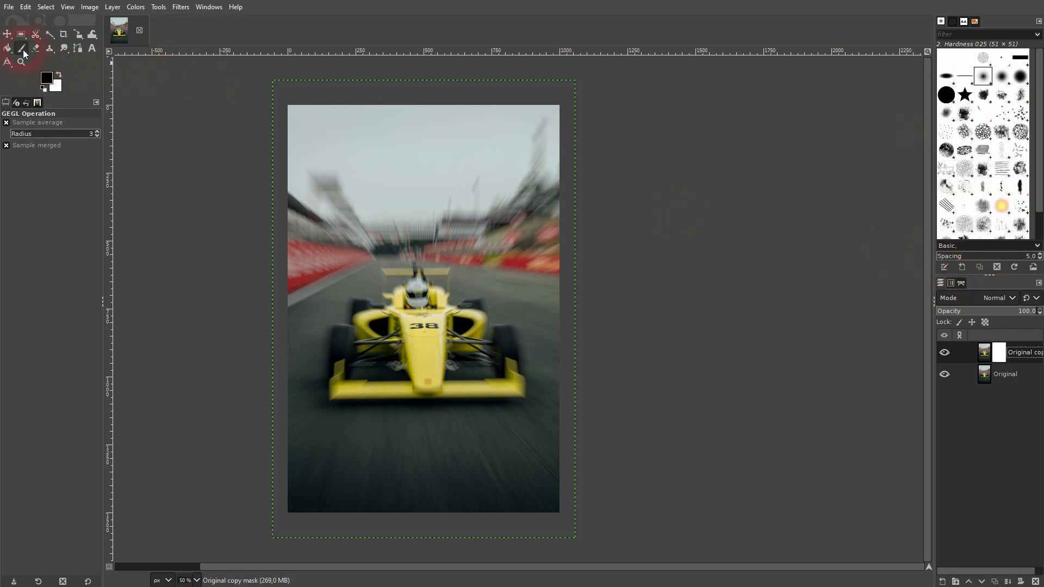
click(21, 48)
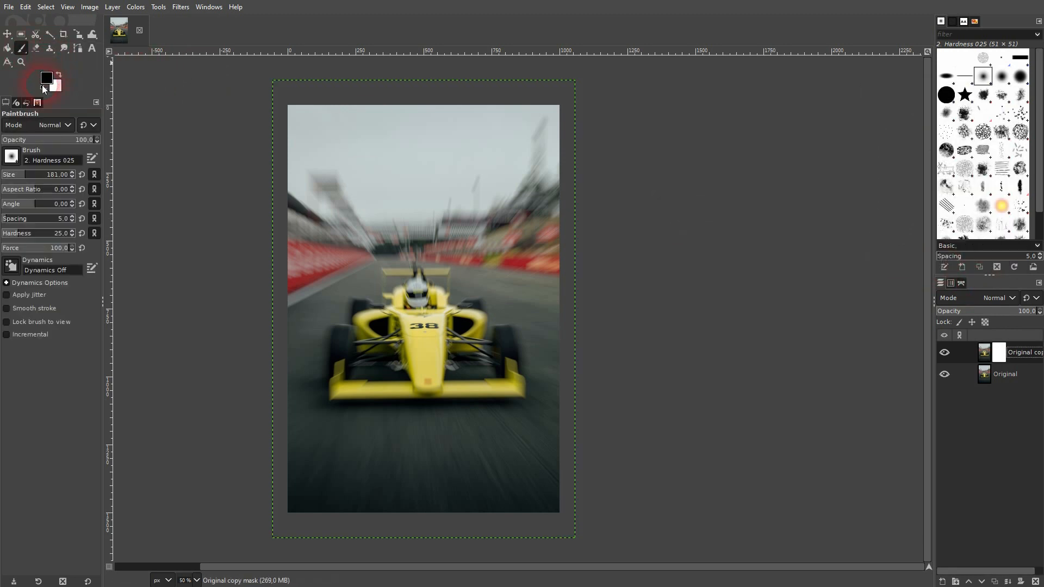
click(59, 73)
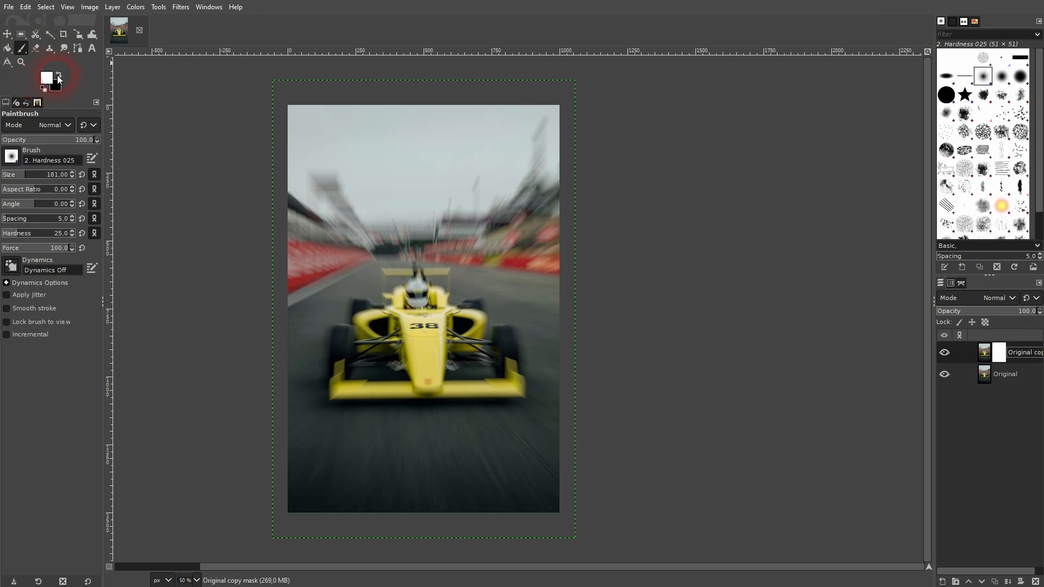
click(11, 156)
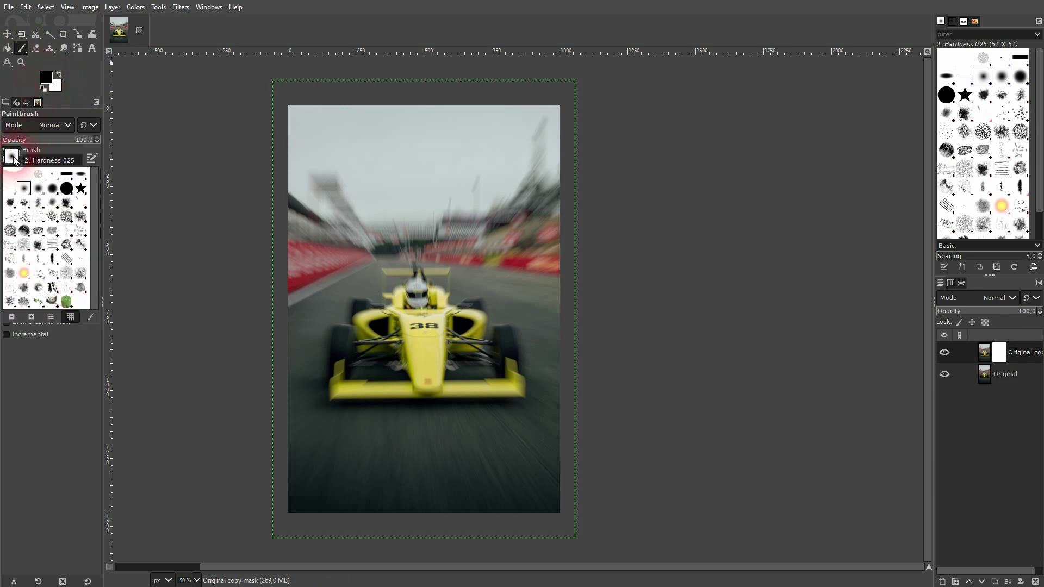
Paint black over the car on the mask with a soft brush of size about 103
click(11, 156)
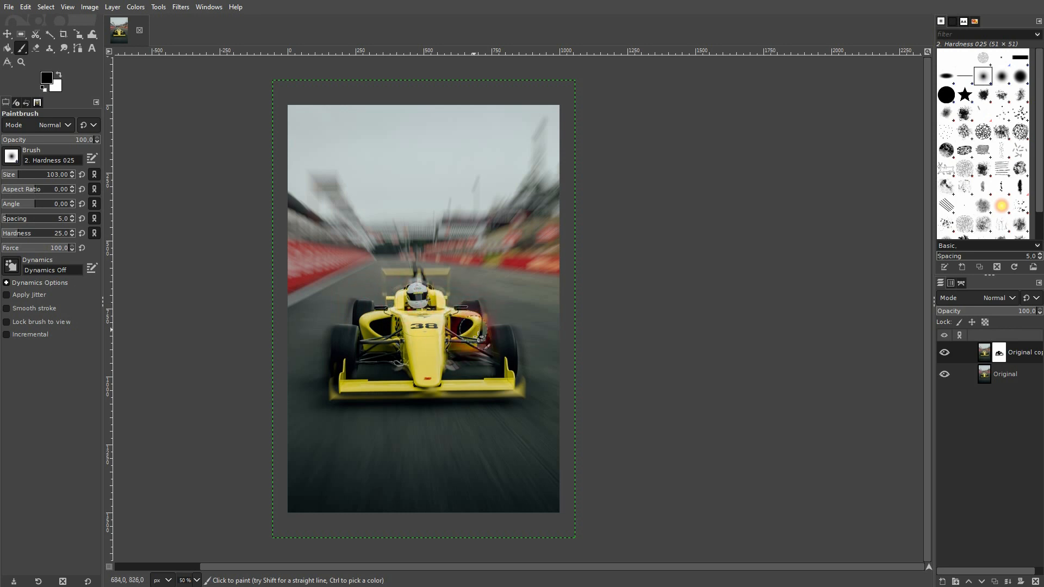
click(415, 270)
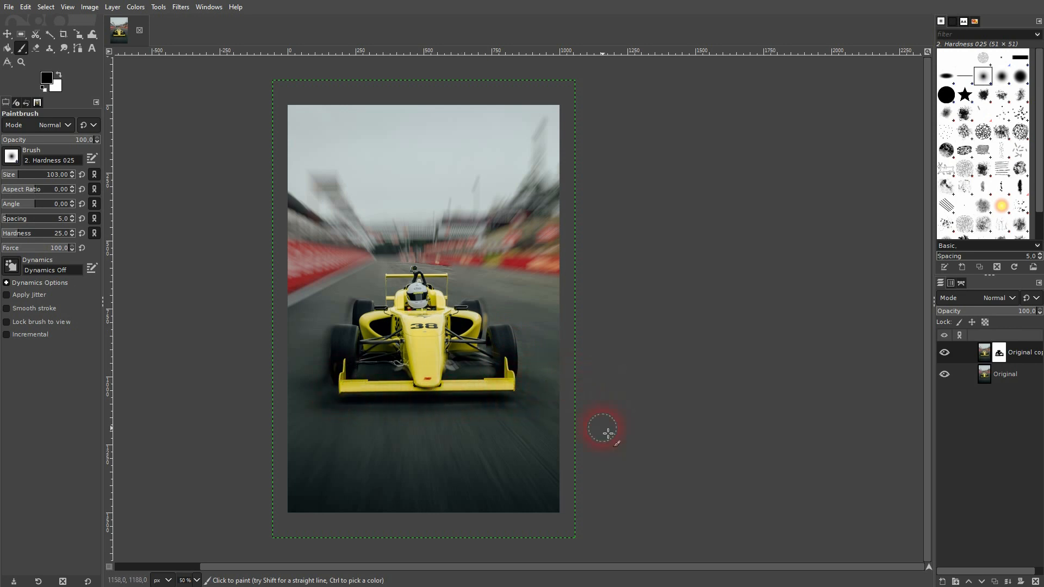
mouse_move(339, 370)
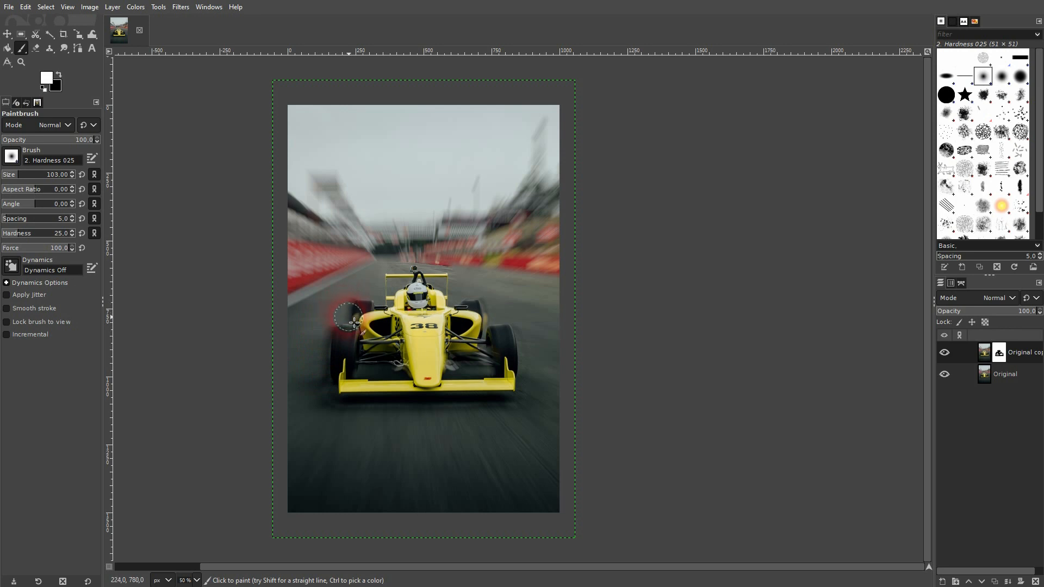
mouse_move(136, 126)
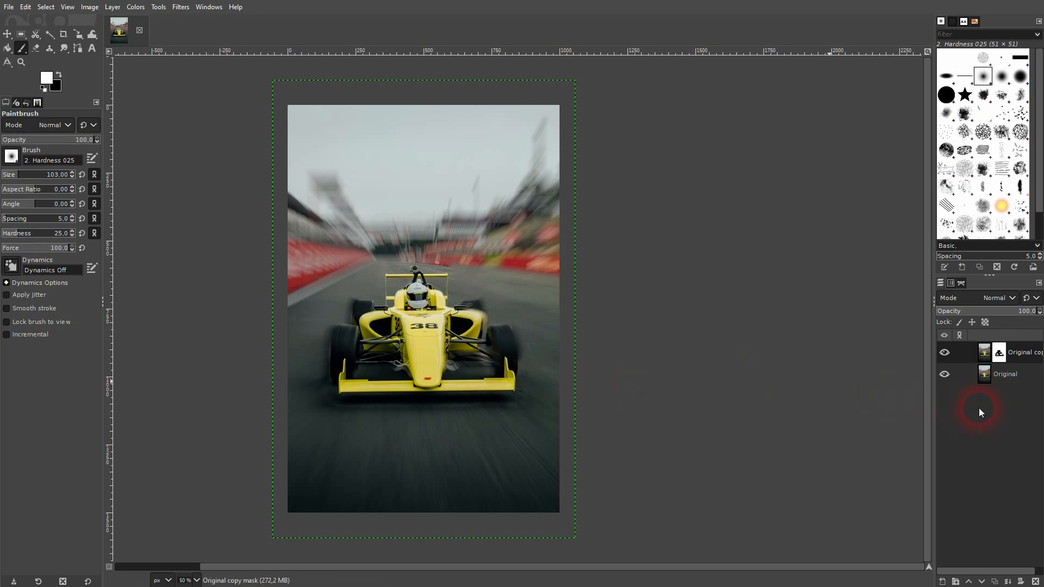
click(945, 352)
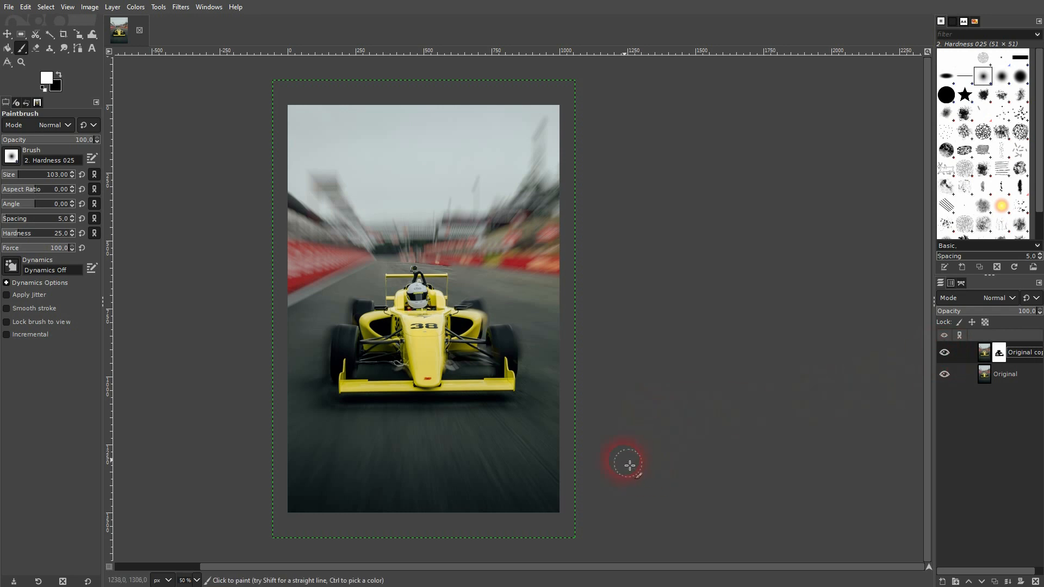
mouse_move(769, 352)
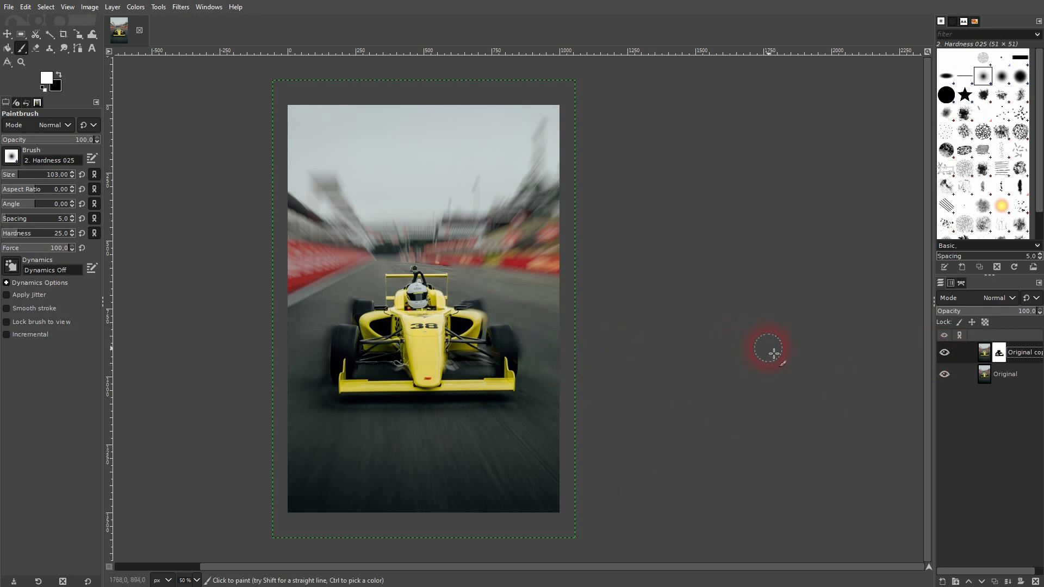